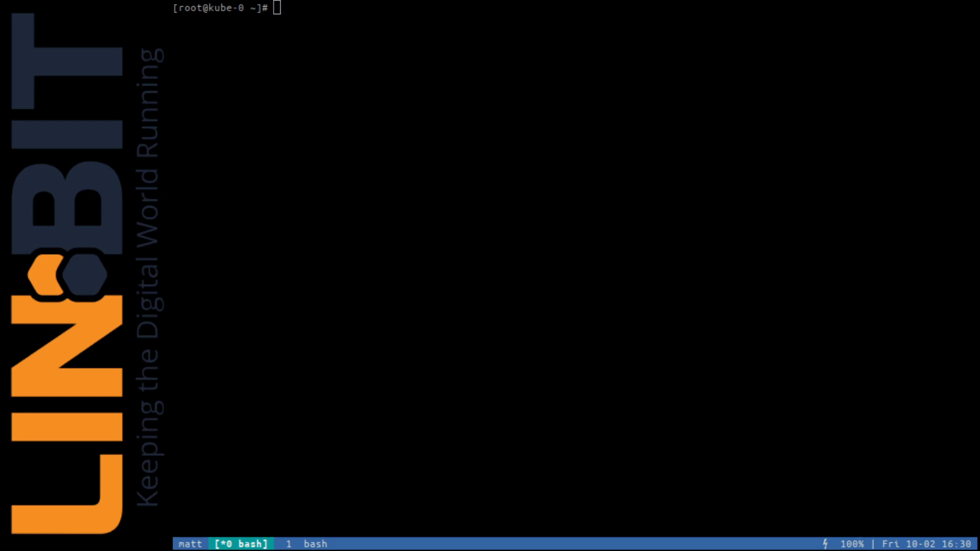
text(curl https://raw.githubusercontent.com/helm/helm/master/scripts/get-helm-3 | bash)
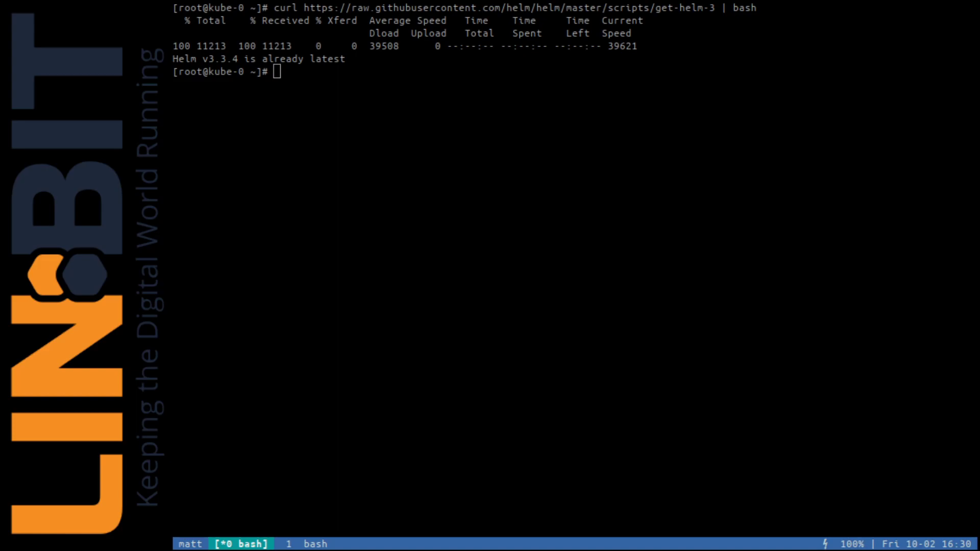
text(helm repo add linstor https://charts.linstor.io)
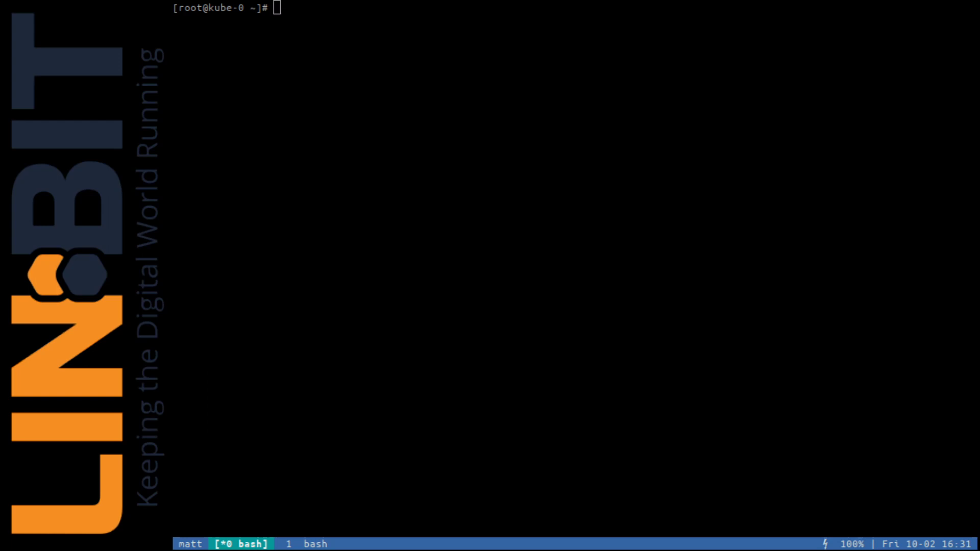
Create the drbdiocred docker-registry secret for pulling images from drbd.io.
text(kubectl create secret docker-registry drbdiocred \)
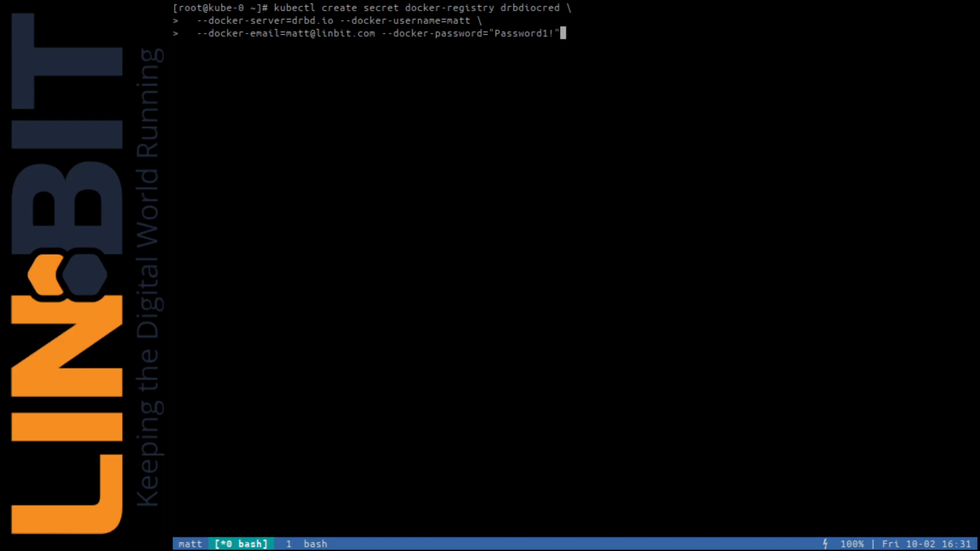
key(ctrl+c)
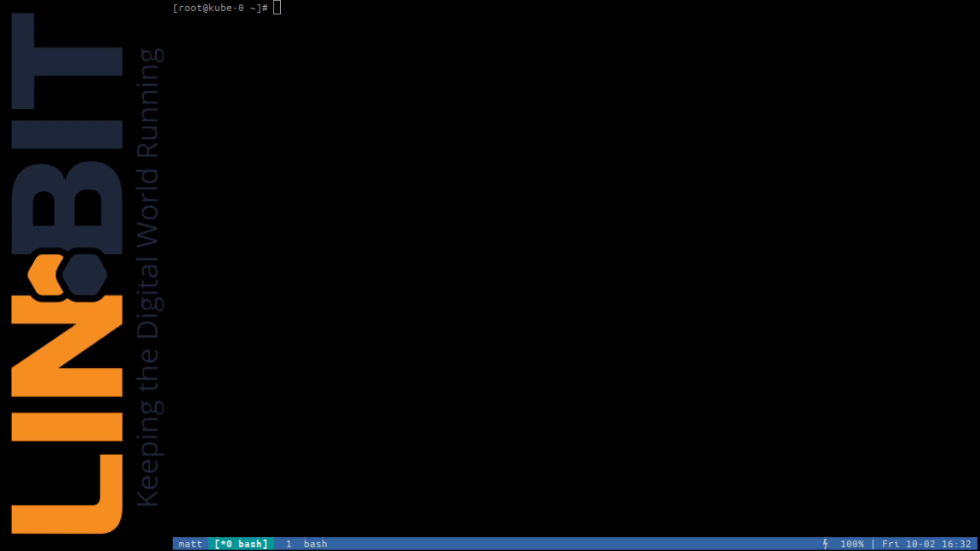
Install linstor-etcd from linstor/pv-hostpath on nodes kube-0, kube-1, kube-2 and begin the linstor-op install.
text(helm install linstor-etcd linstor/pv-hostpath --set "nodes={kube-0,kube-1,kube-2}")
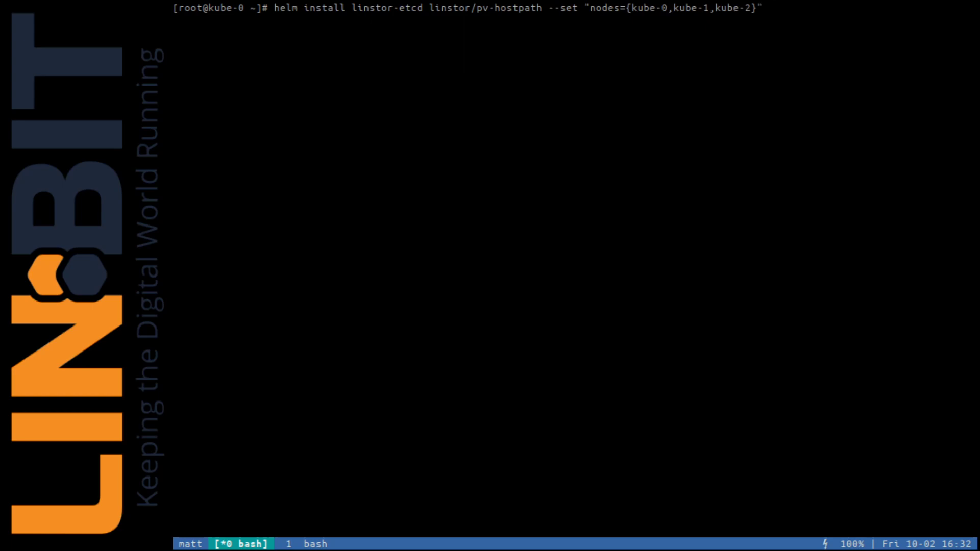
key(Enter)
text(kubectl get pv)
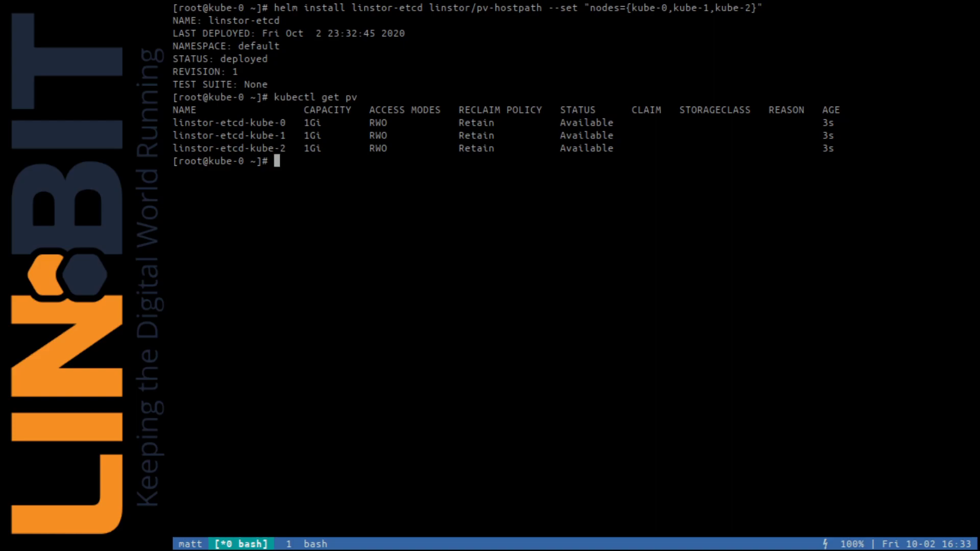
text(helm install linstor-op linstor/linstor \)
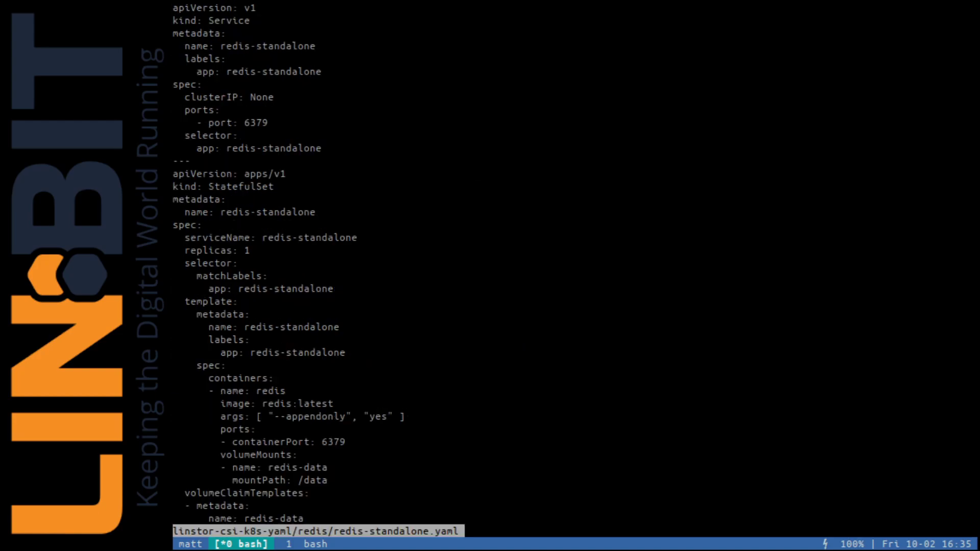
Locate the linstor storage class in redis-standalone.yaml, then leave the pager.
text(/linsto)
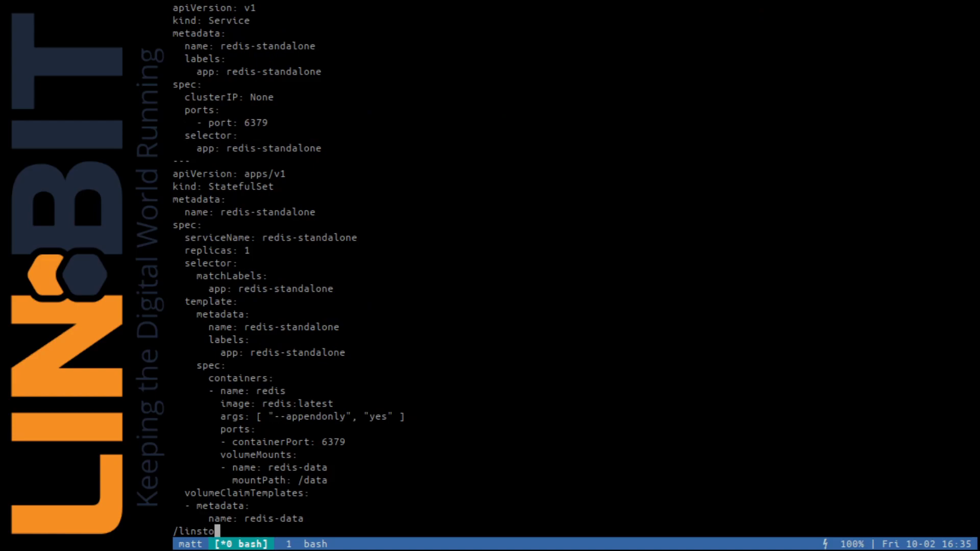
key(Enter)
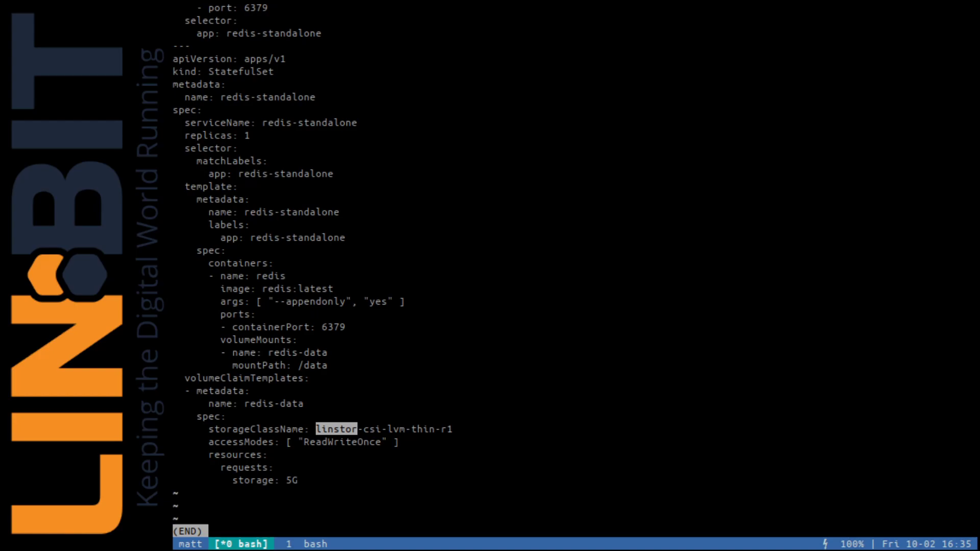
key(q)
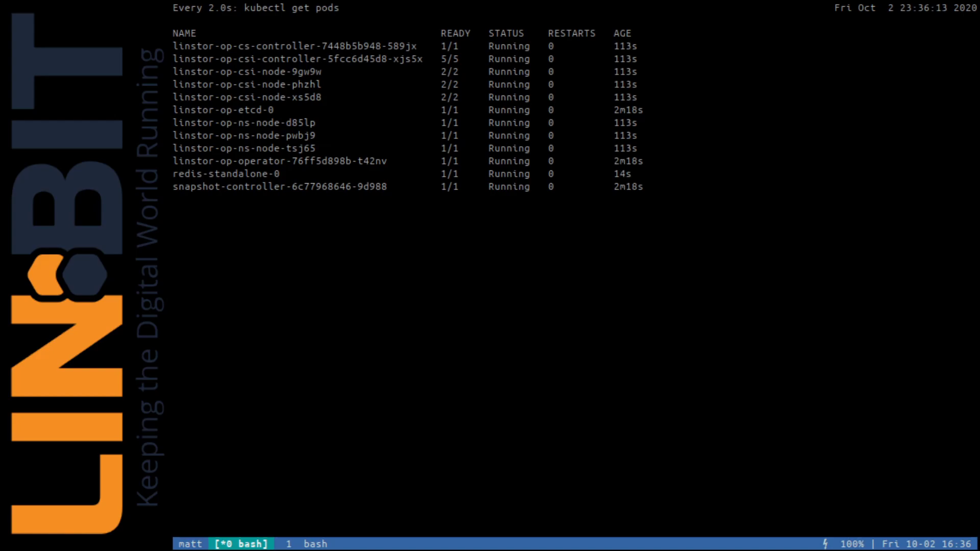
Exit the pod watch and compose kubectl exec -it into the linstor-op cs-controller to run linstor resource list.
key(ctrl+c)
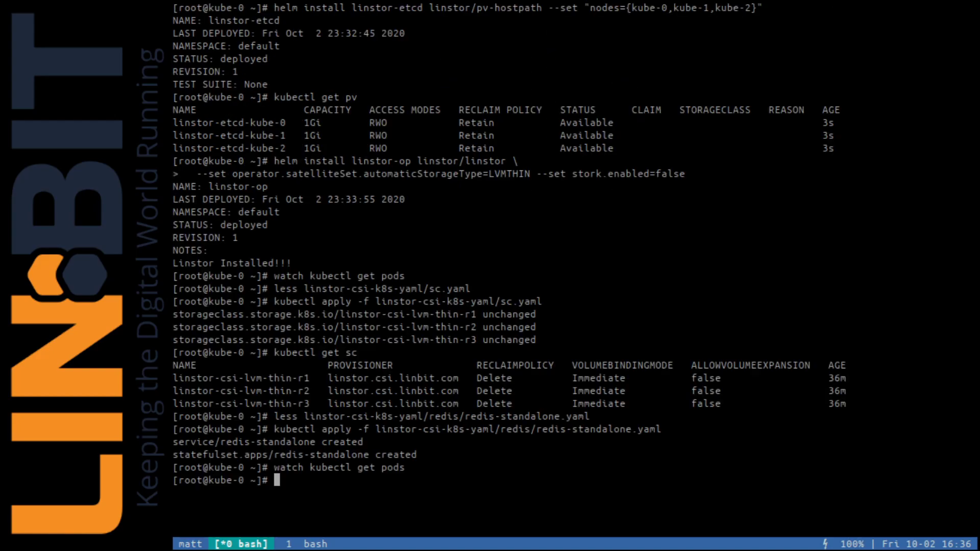
text(k)
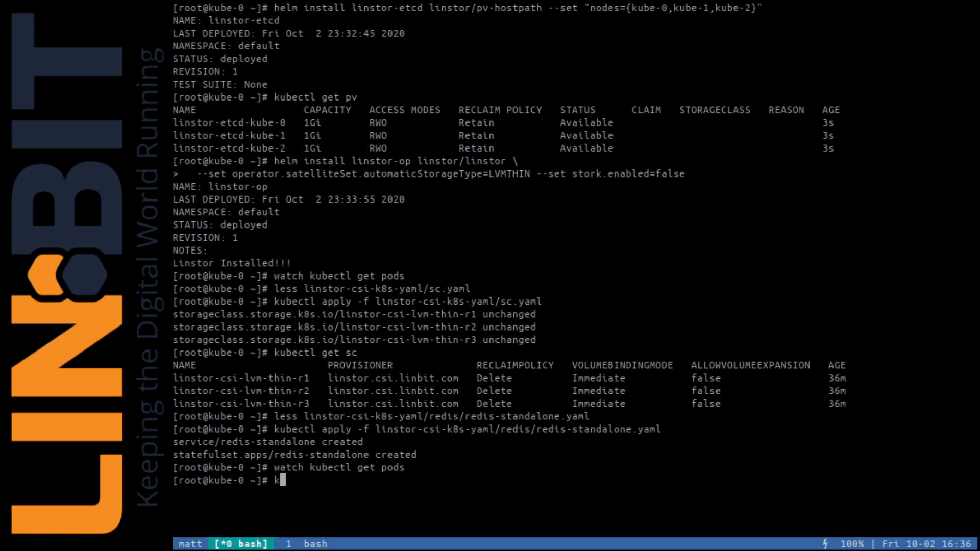
text(ubectl)
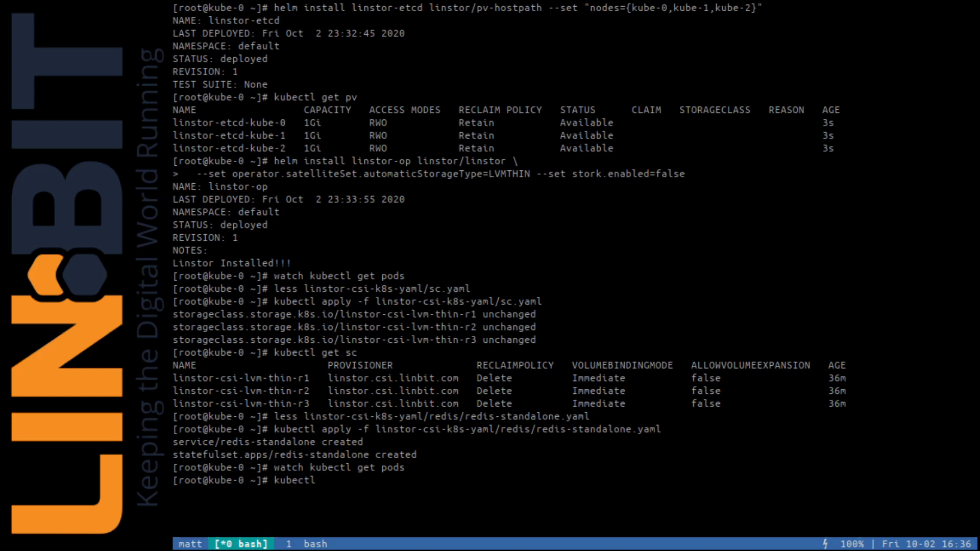
text(exec)
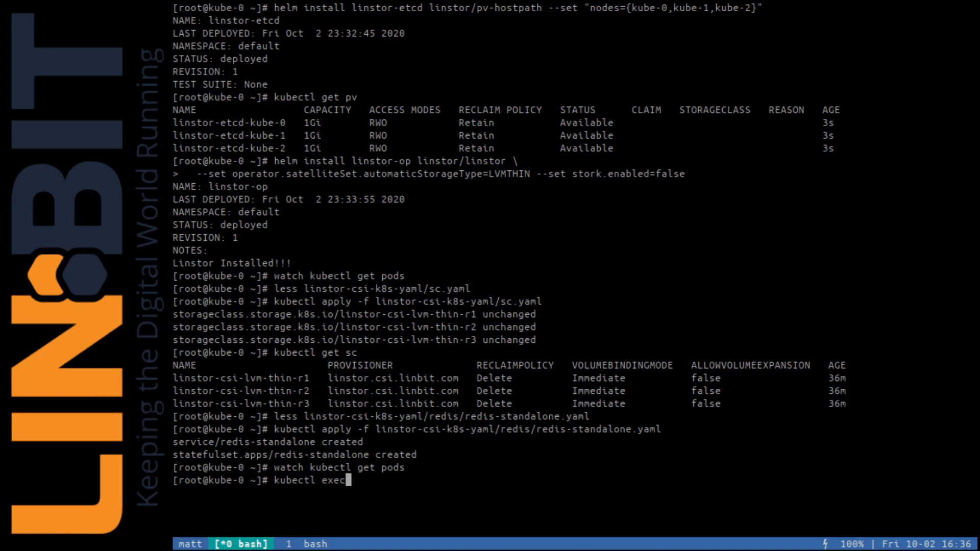
text(-it)
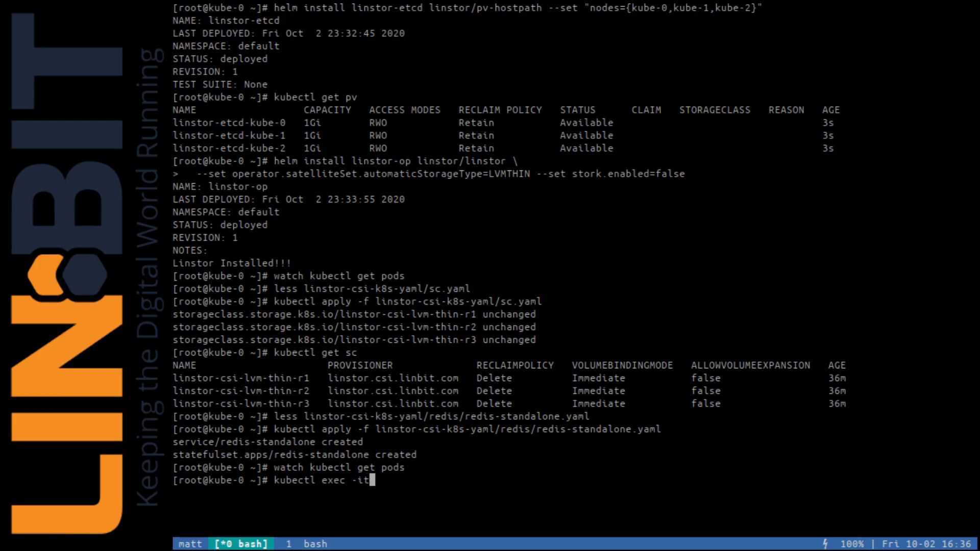
text(linstor-op-)
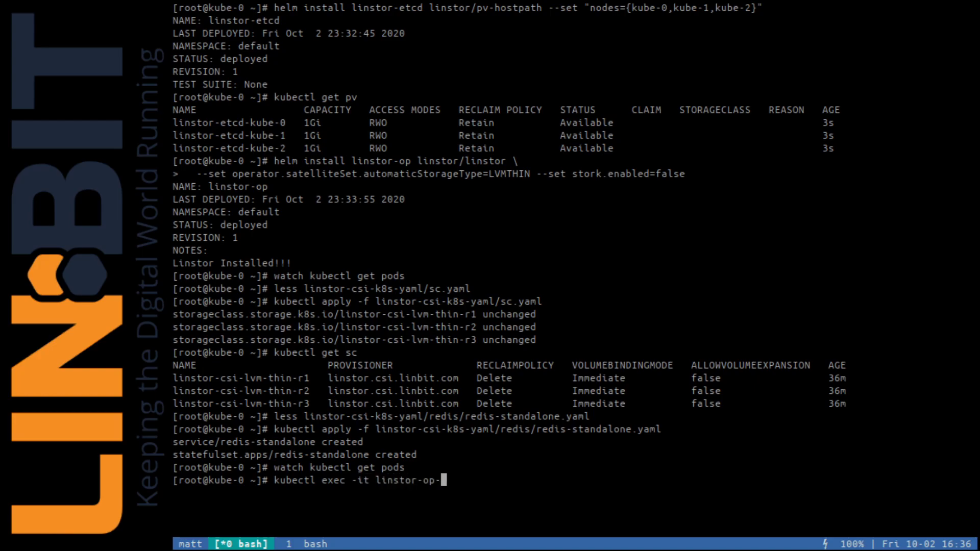
text(cs)
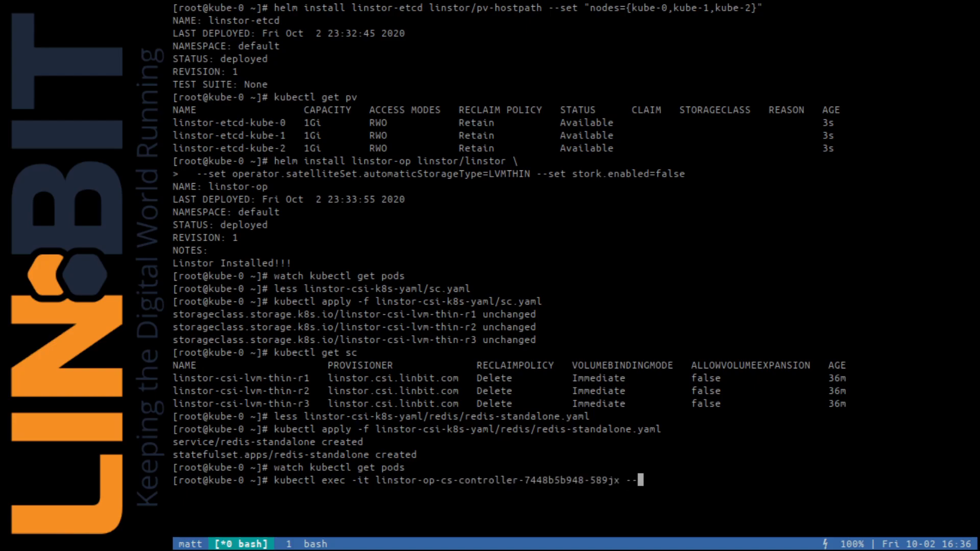
text(linstor r)
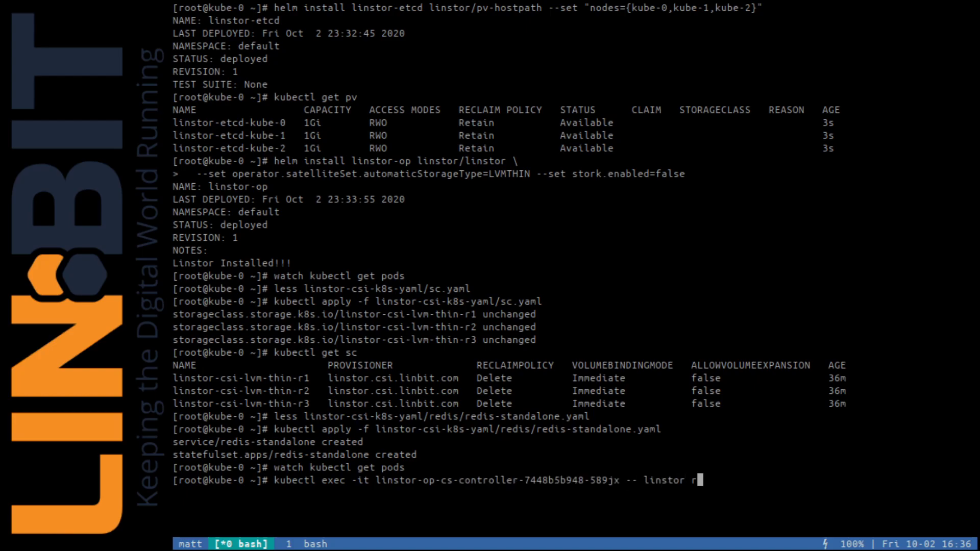
text(esource li)
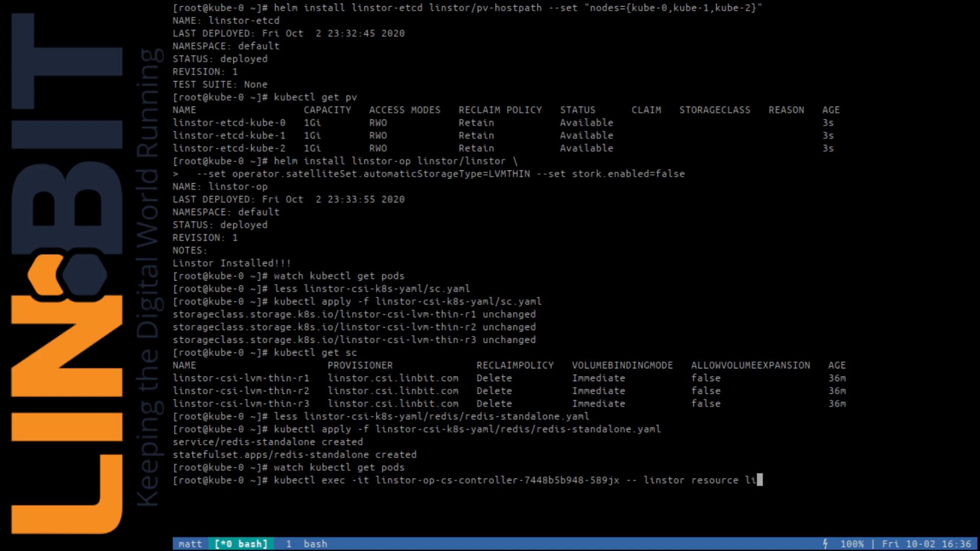